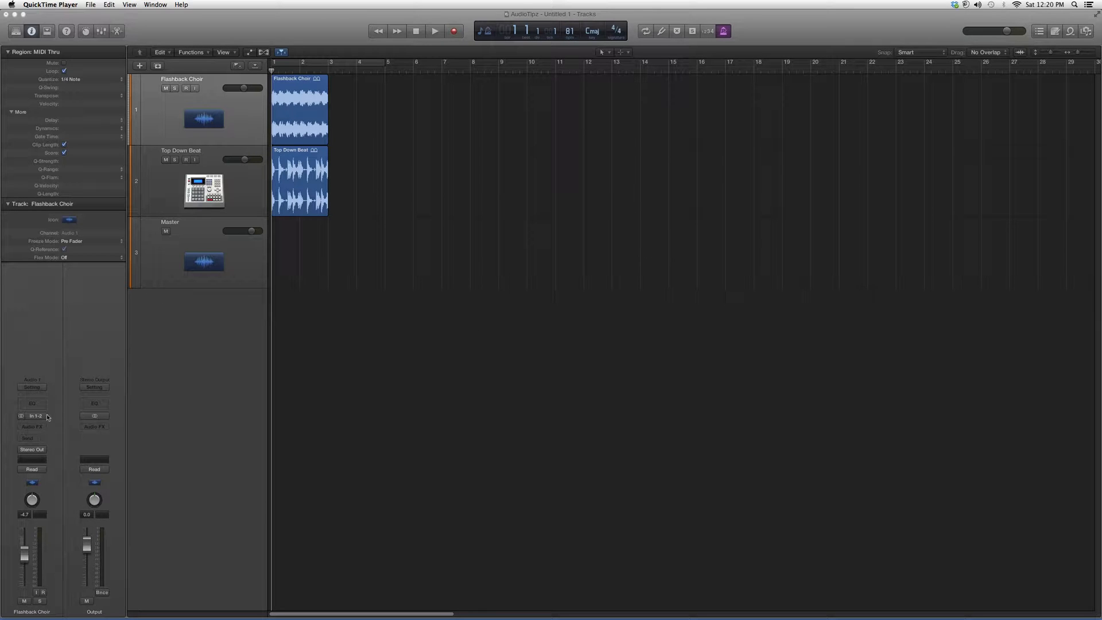
Insert Waves PuigTec EQP1A from Audio Units into an empty Audio FX slot on Flashback Choir
left_click(31, 427)
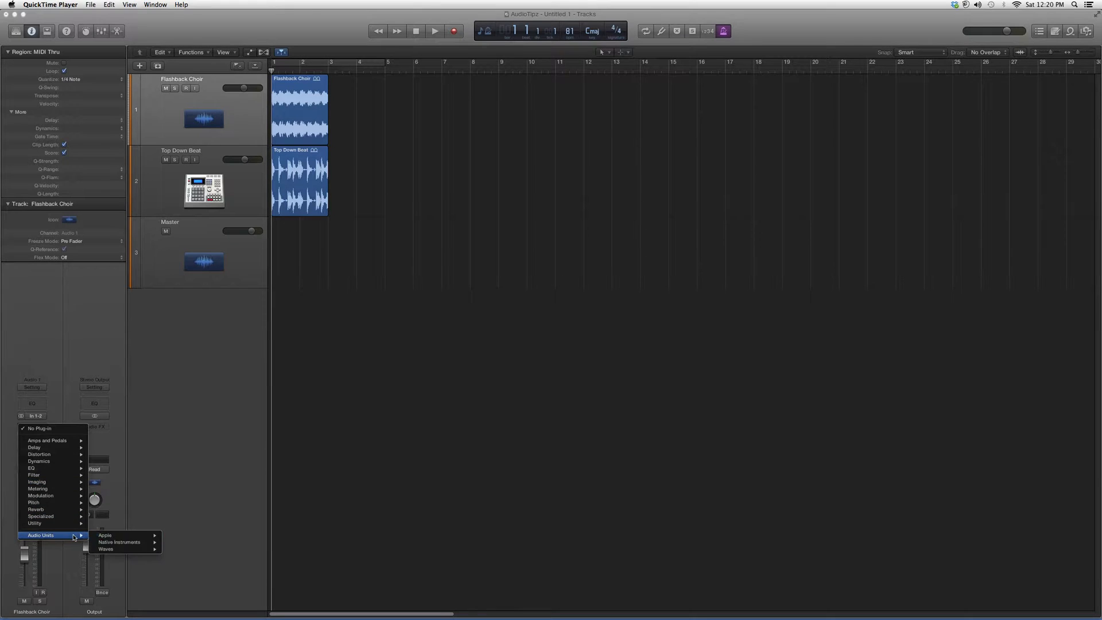
left_click(106, 548)
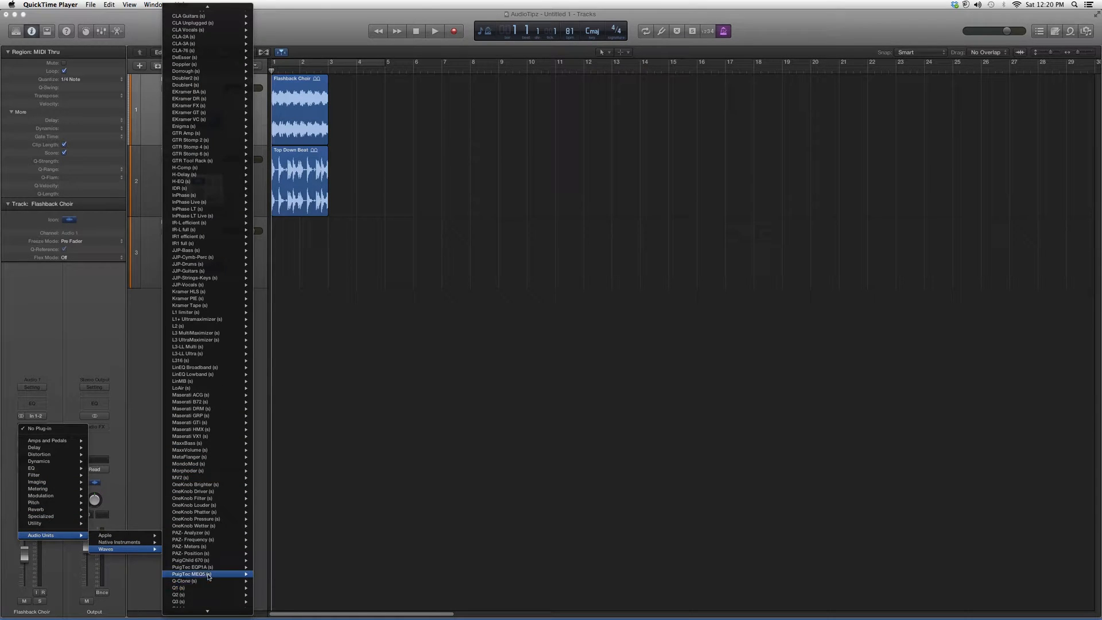
left_click(192, 567)
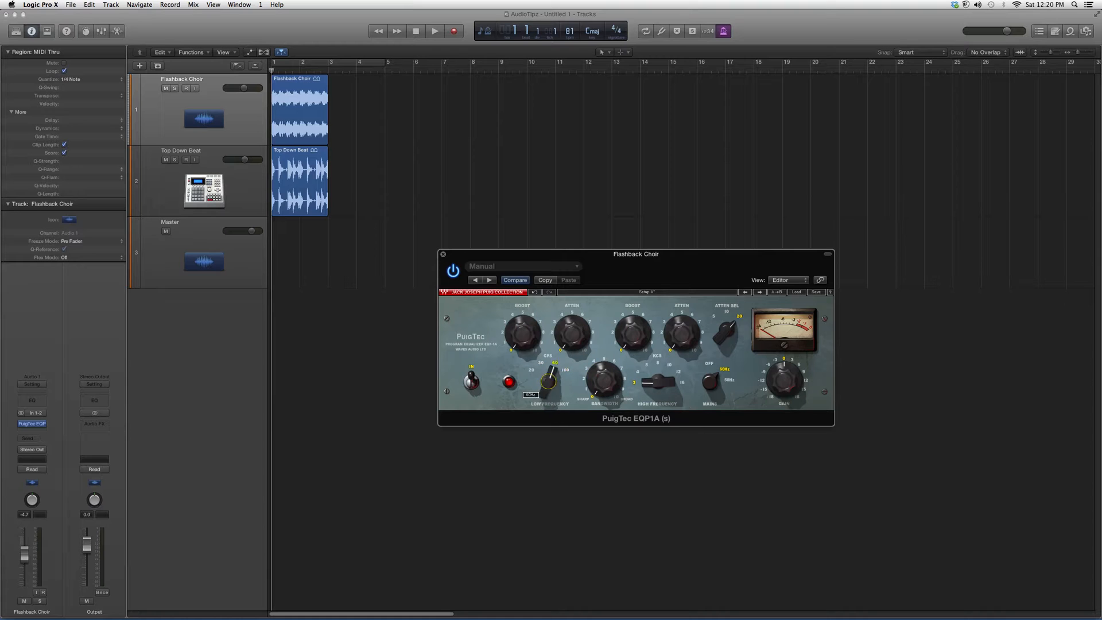
Change the PuigTec low frequency and another EQ setting, then move the editor down-left
left_click_drag(547, 383, 562, 369)
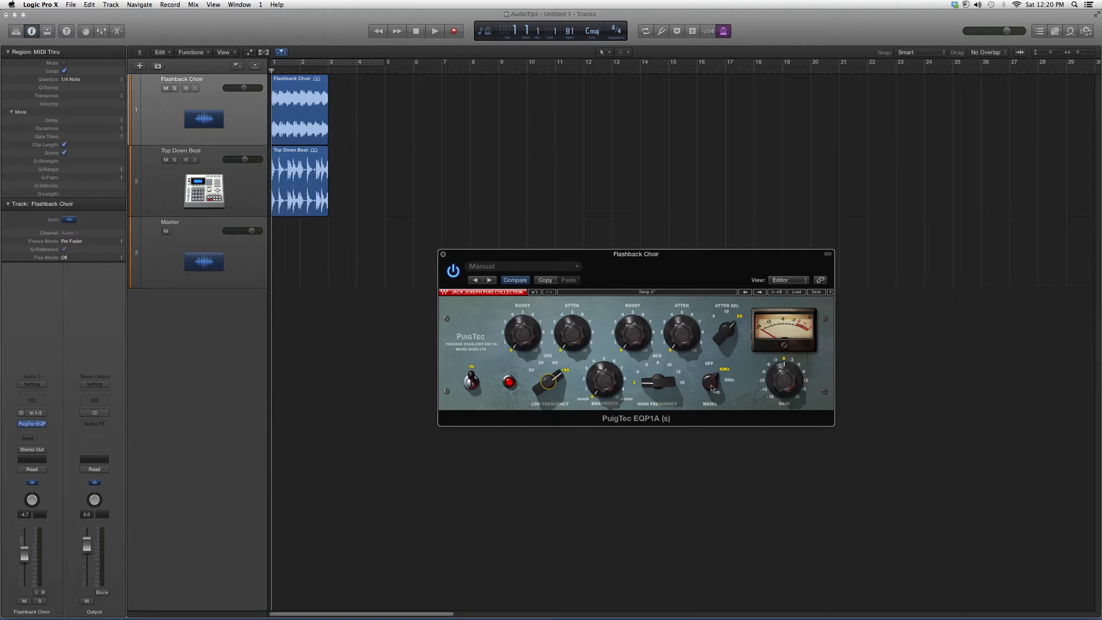
left_click_drag(782, 379, 778, 382)
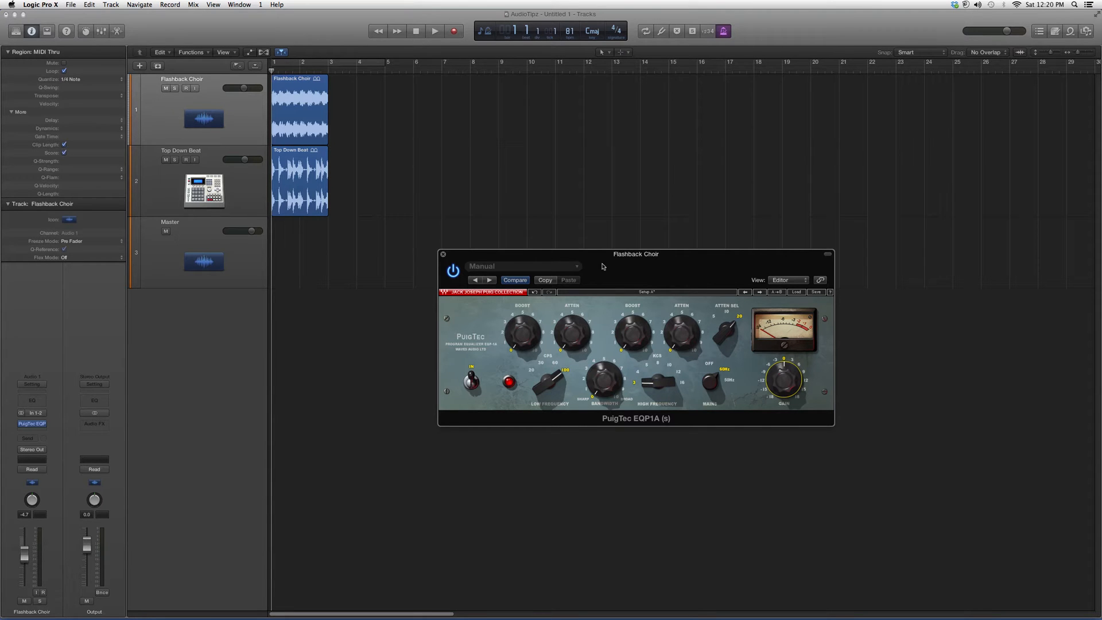
left_click_drag(634, 254, 558, 331)
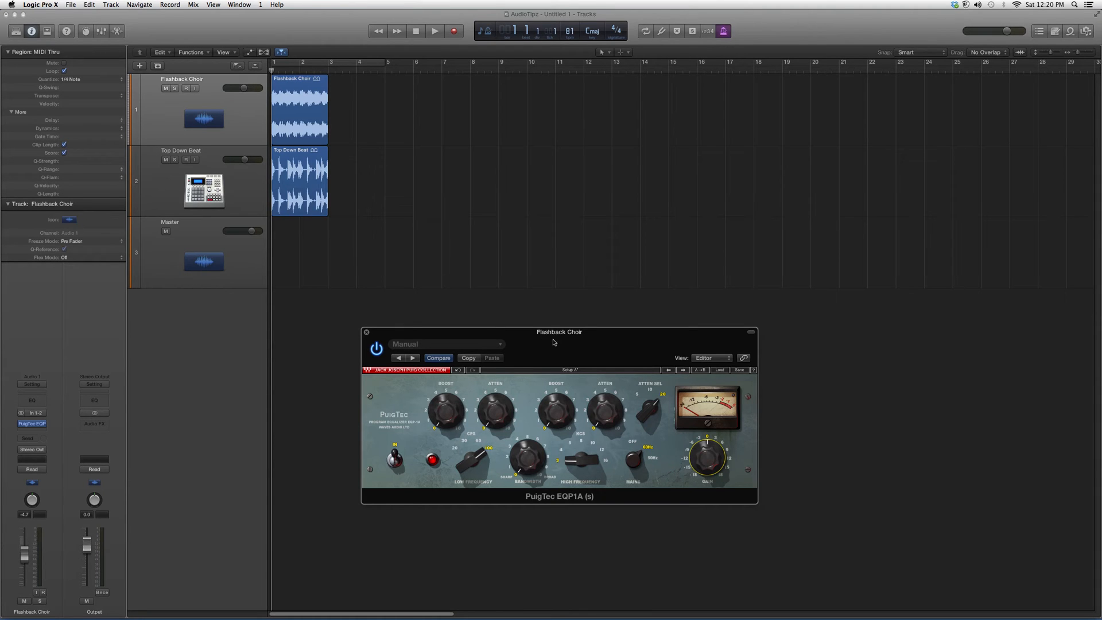
mouse_move(372, 341)
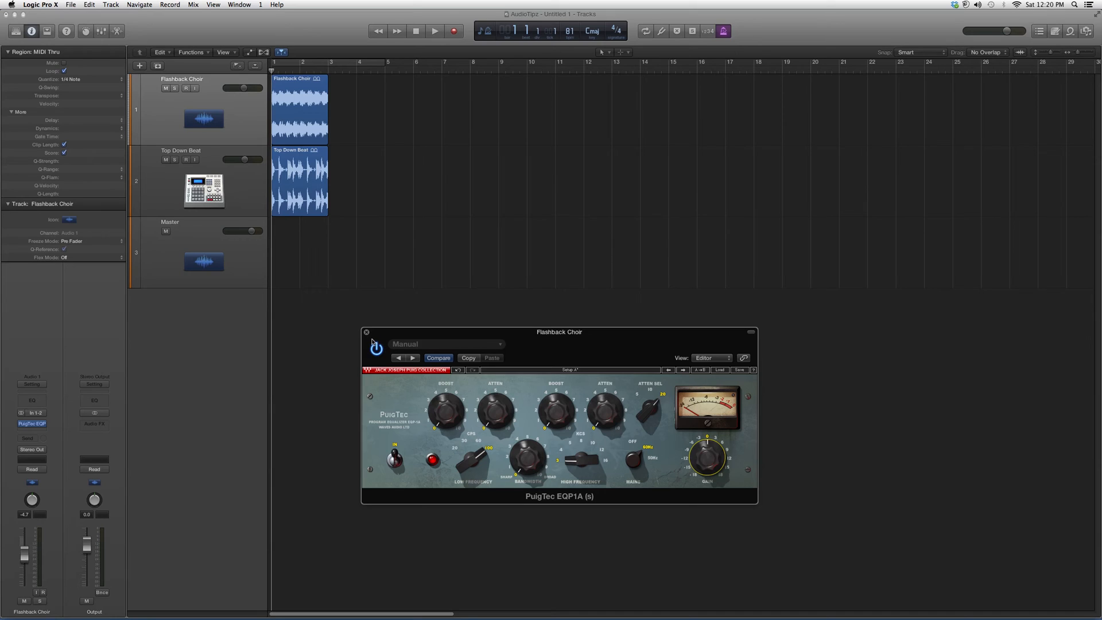